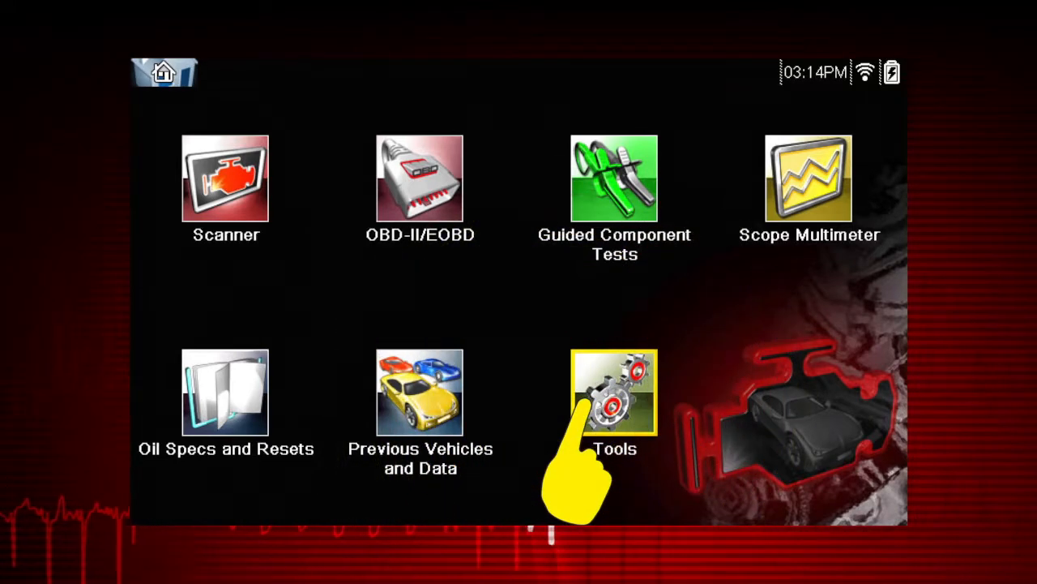
Step: Go through Tools and Setup and Settings to the Wi-Fi configuration screen, currently off
click(614, 391)
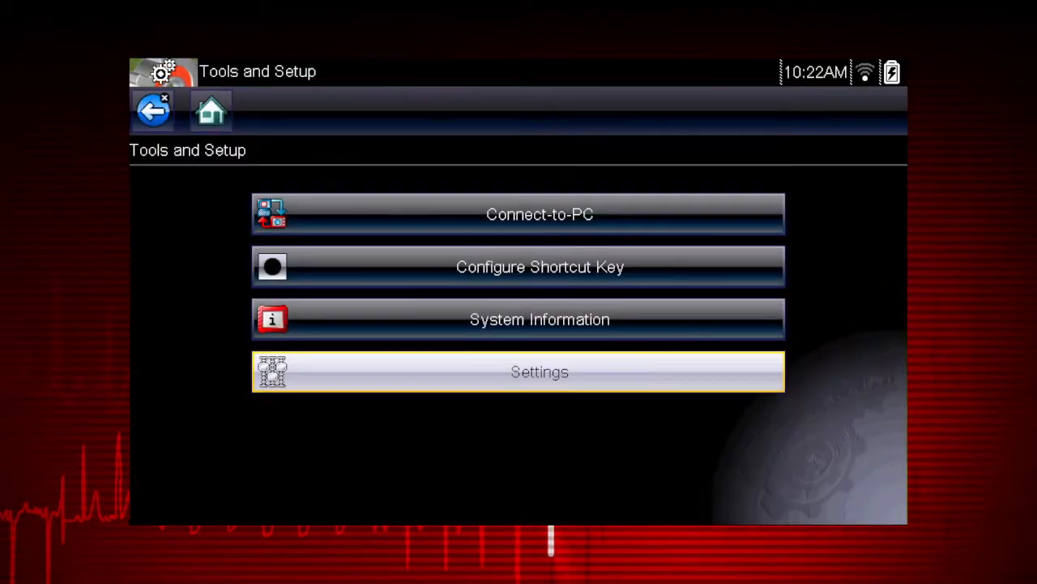
click(539, 371)
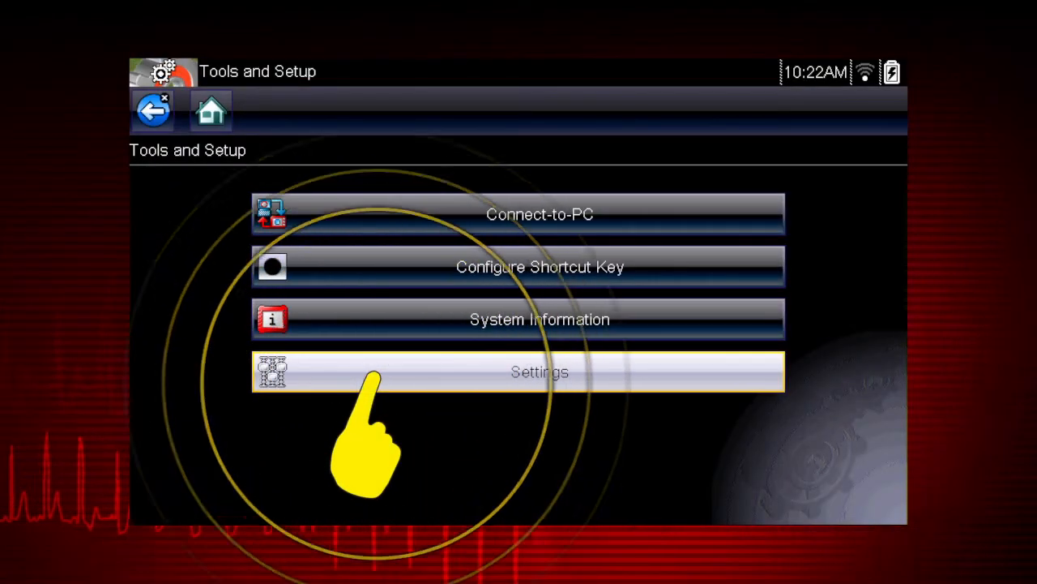
click(539, 371)
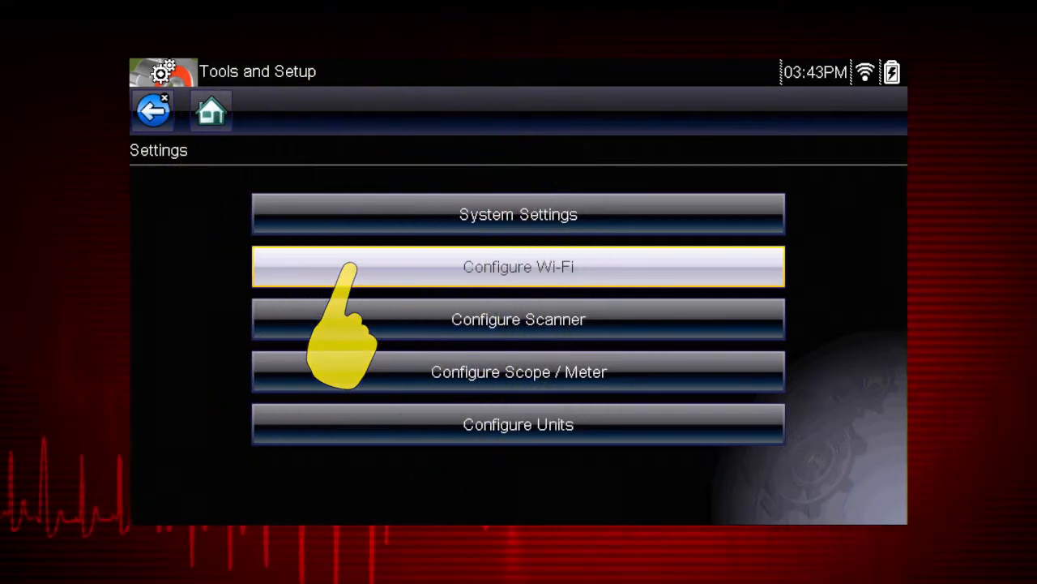
click(518, 267)
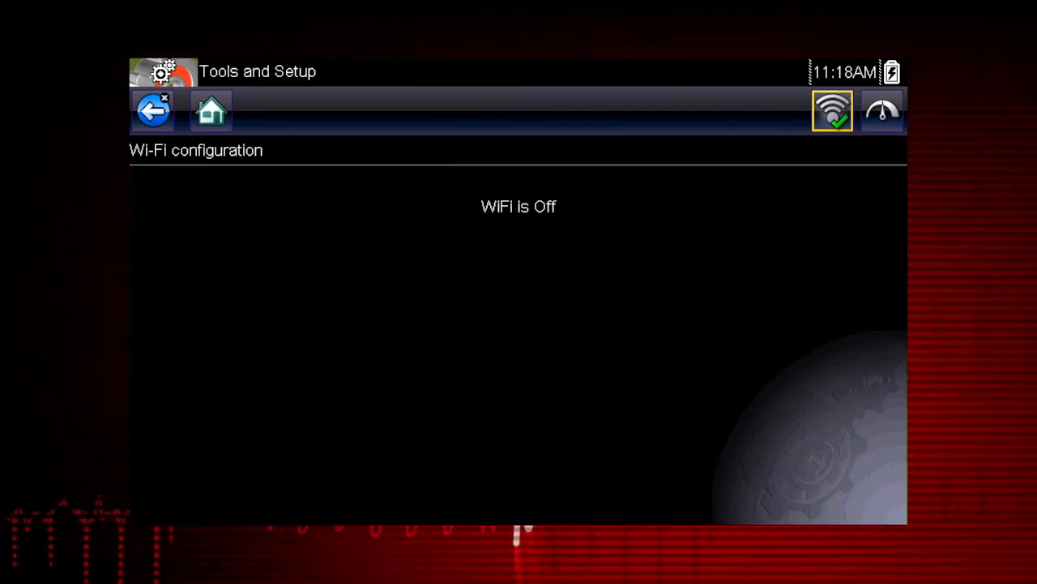
Step: Switch Wi-Fi on and select the BlueEagle network to bring up its password keyboard
click(832, 111)
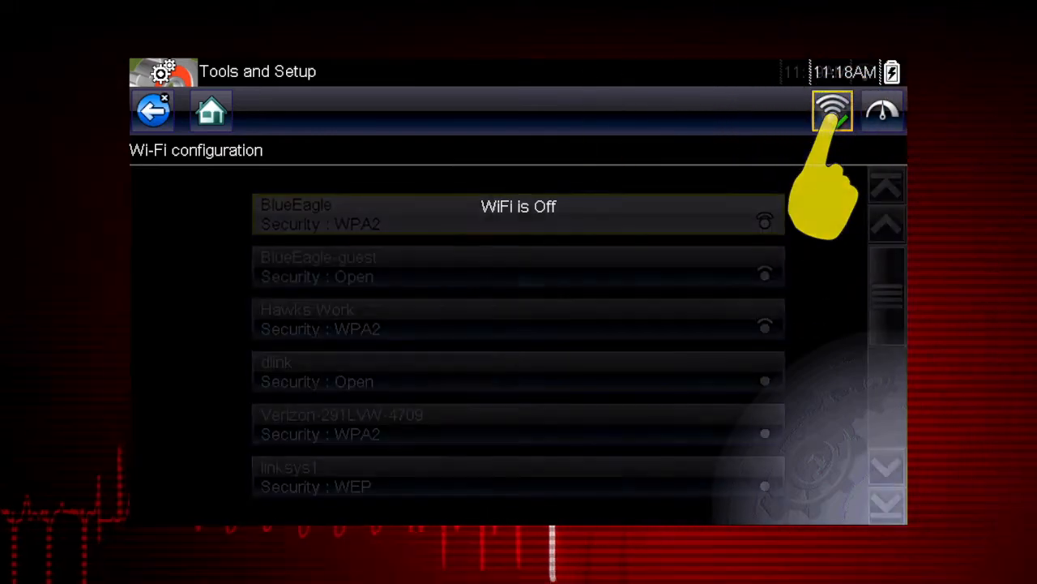
click(832, 111)
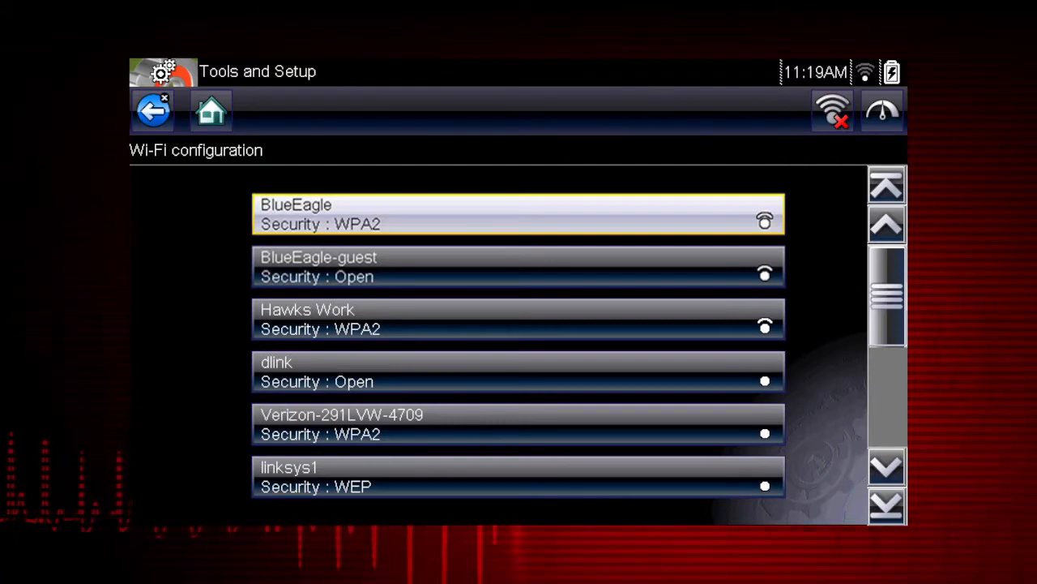
mouse_move(833, 111)
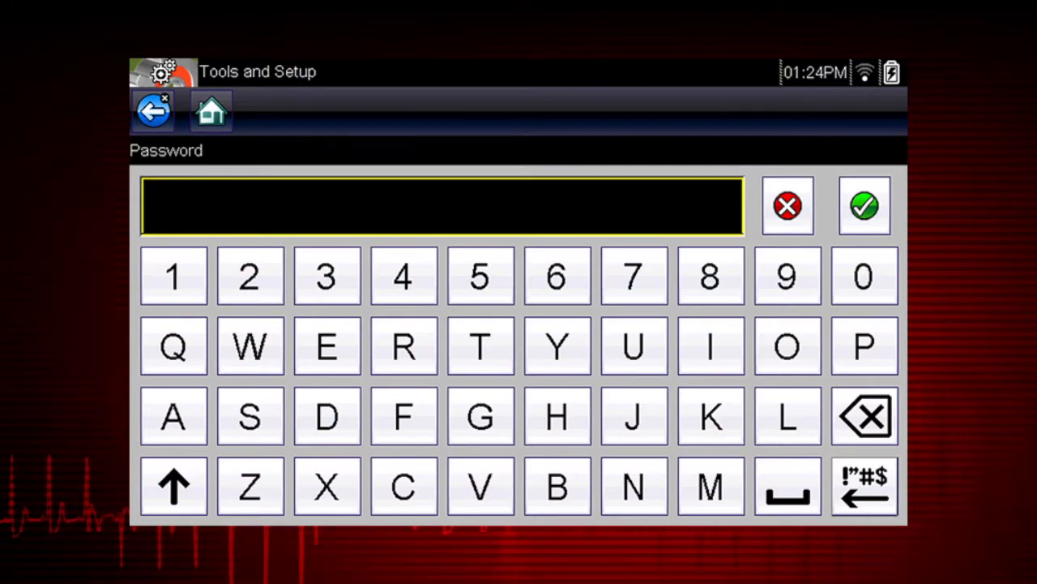
Step: Confirm the password, connect to BlueEagle, and acknowledge the Wi-Fi Summary
click(864, 205)
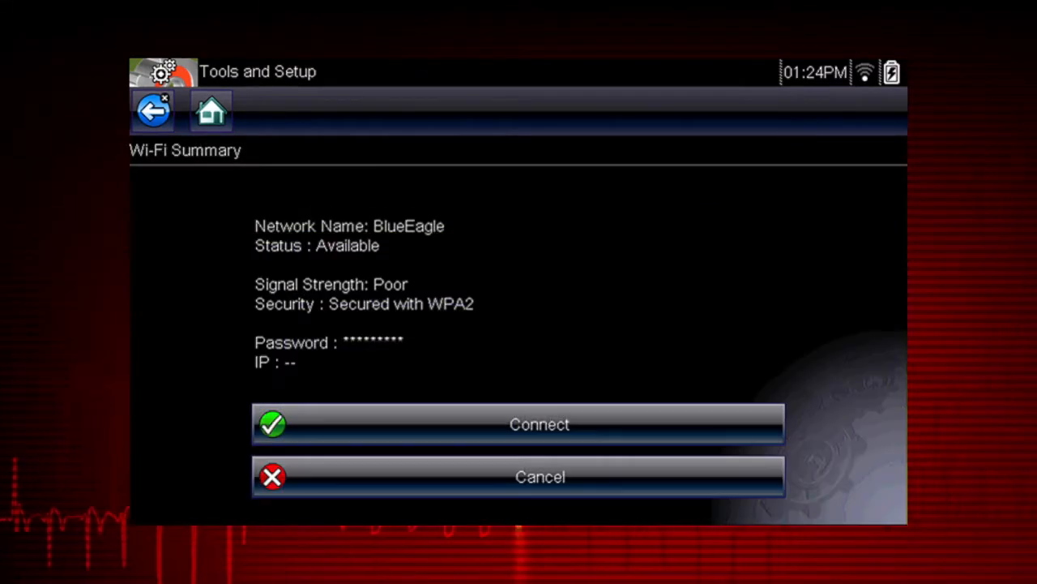
click(539, 424)
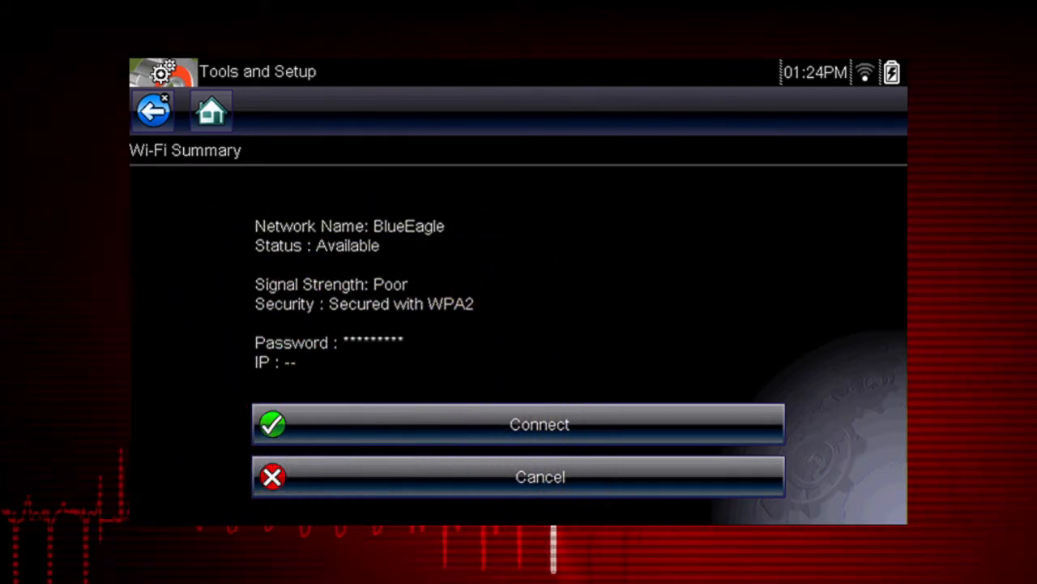
click(539, 423)
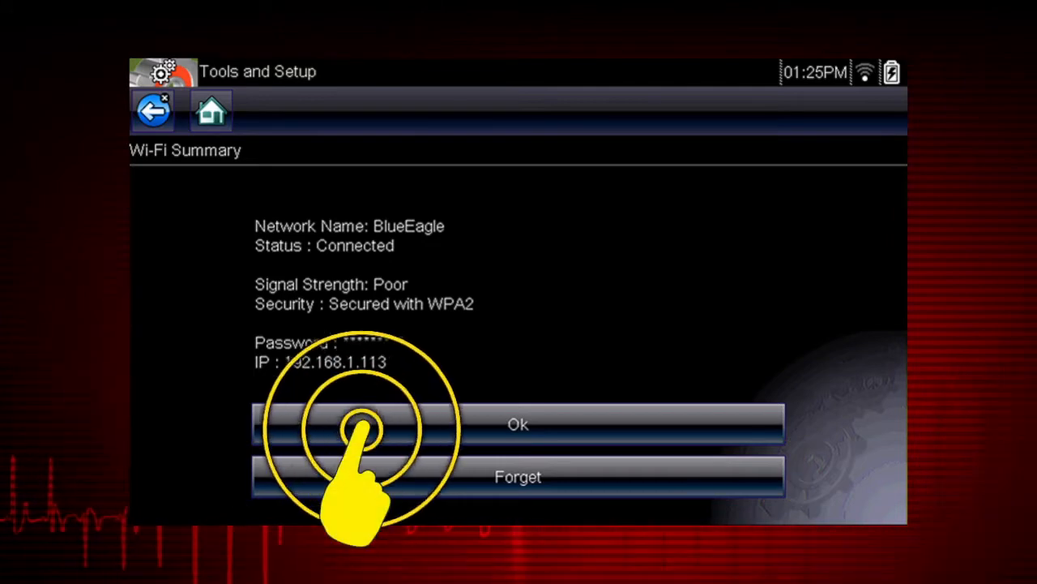
click(517, 424)
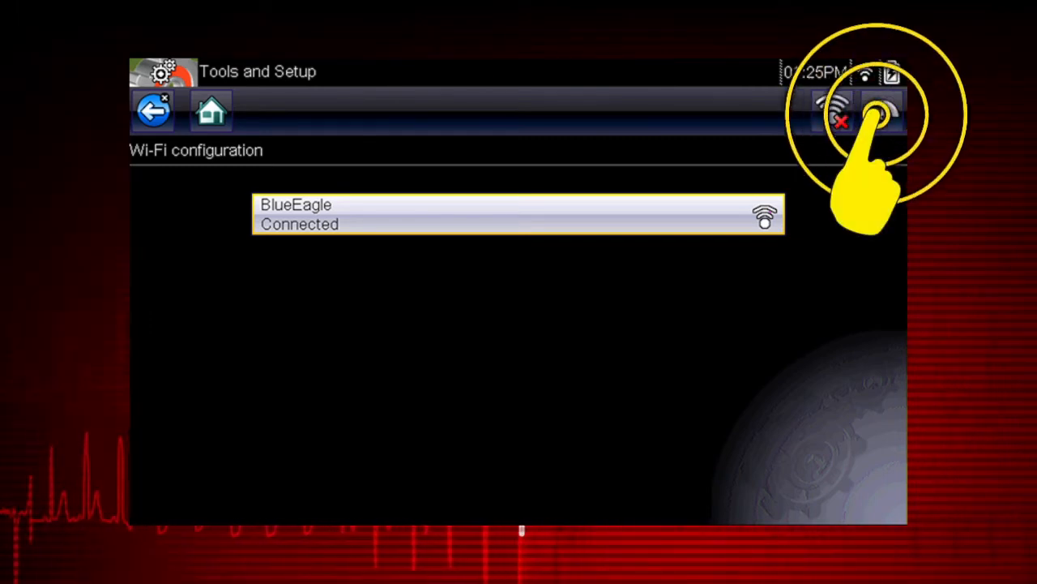
Step: Run the network test, review its all-passed summary, and reach the Tahoe's Select System menu
click(879, 112)
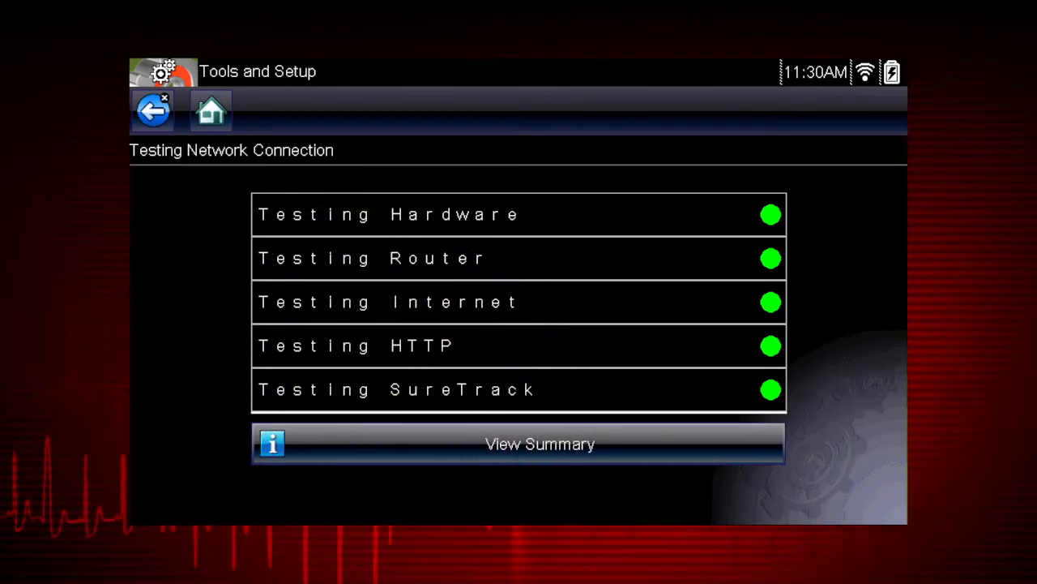
click(540, 444)
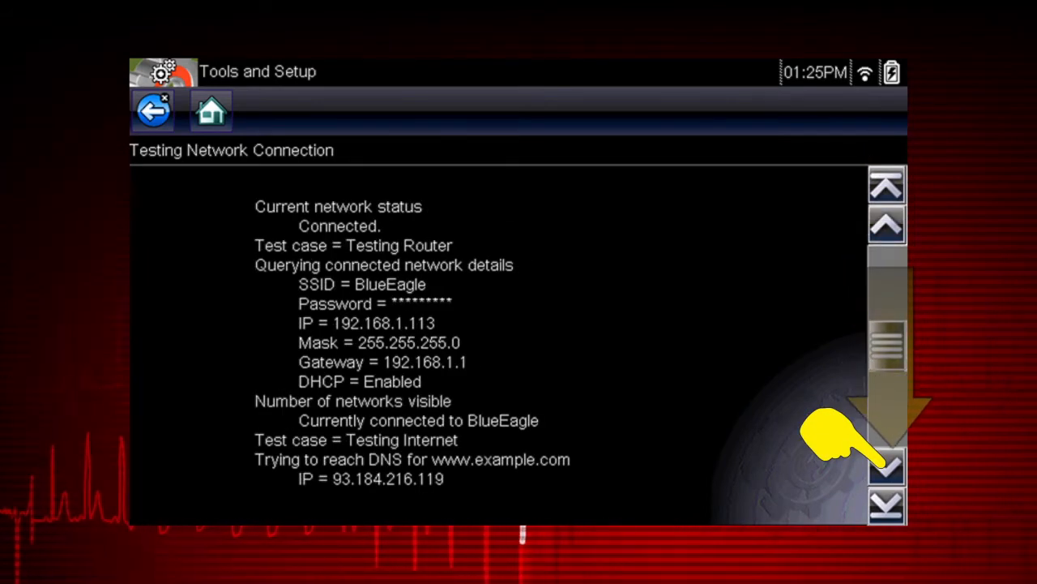
click(885, 466)
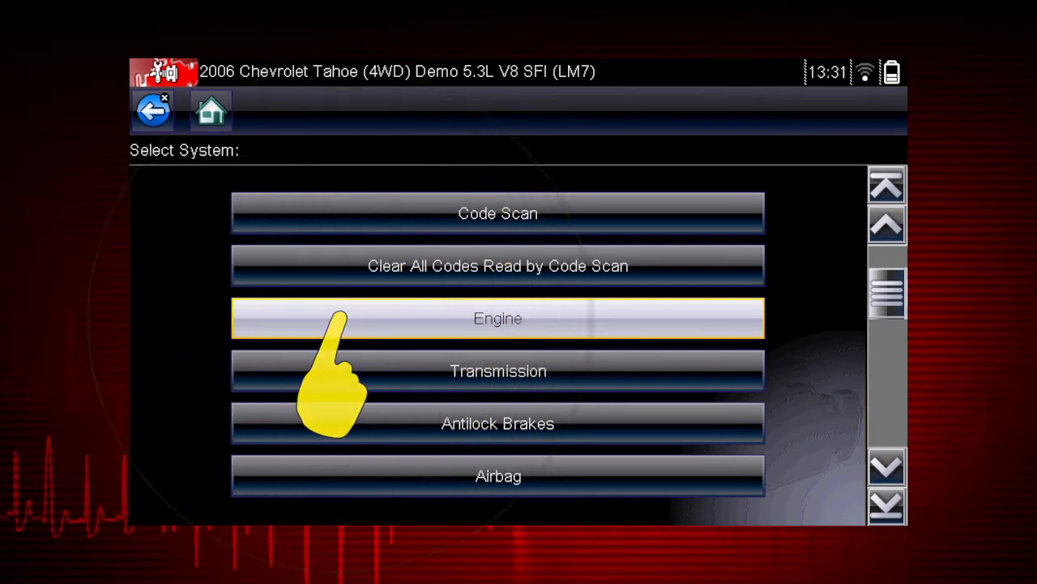
Step: List all powertrain codes under Engine and open the SureTrack RealFix report for P0101
click(497, 317)
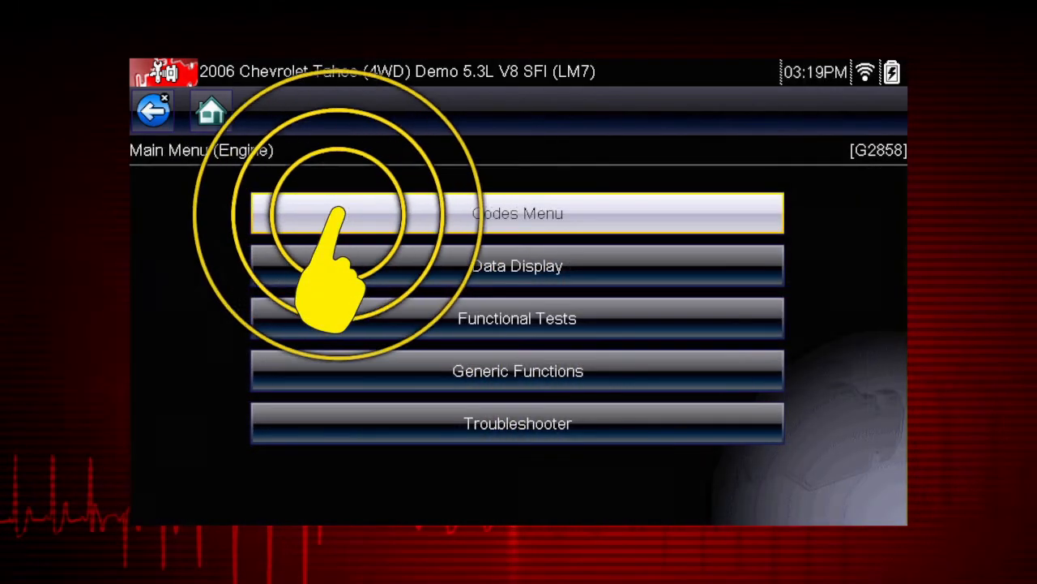
click(518, 212)
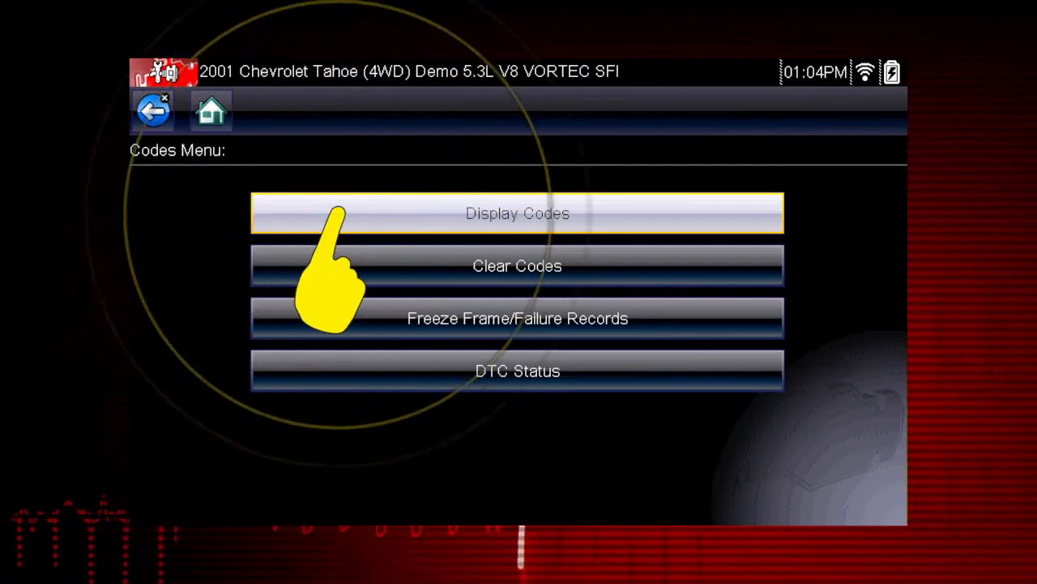
click(517, 213)
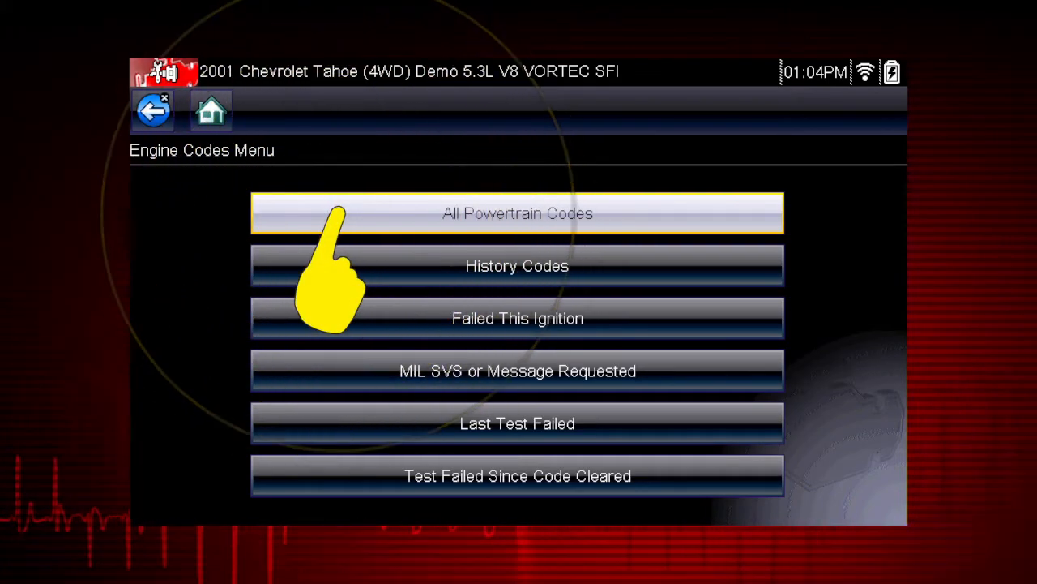
click(517, 213)
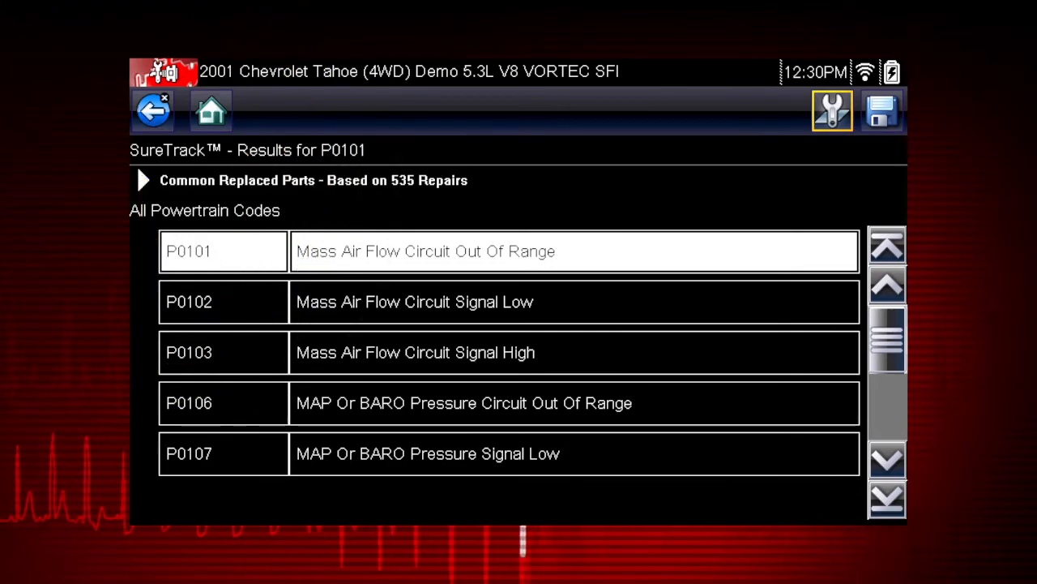
click(142, 180)
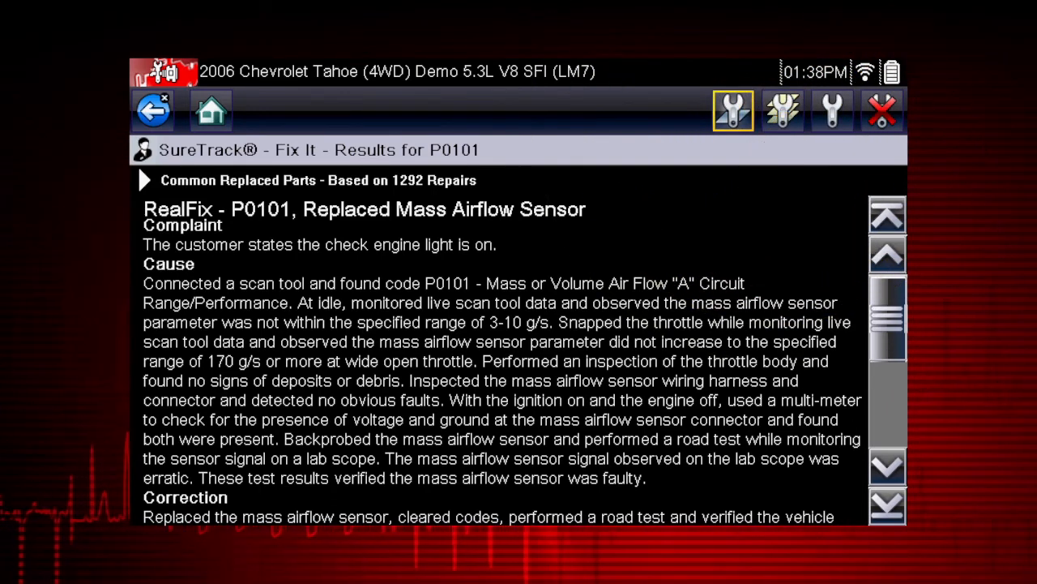
Step: Show Related Tips for P0101, then switch to the related Real Fixes list
click(783, 111)
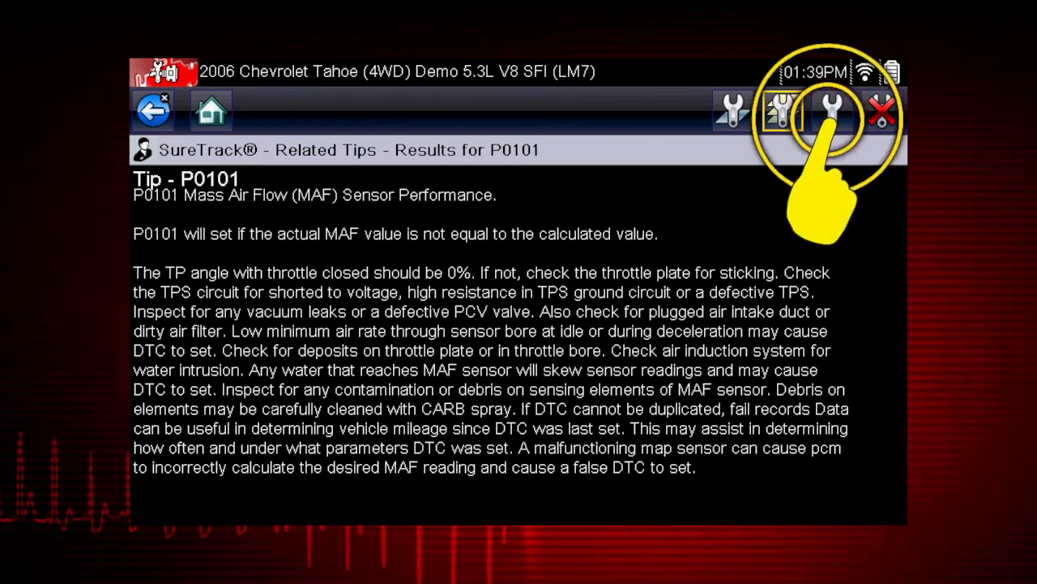
click(830, 109)
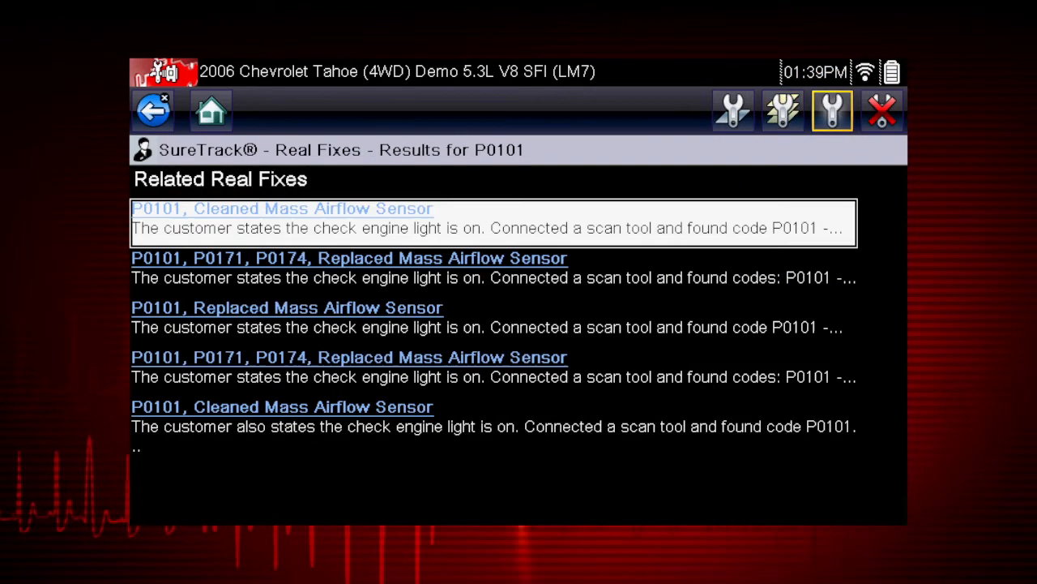